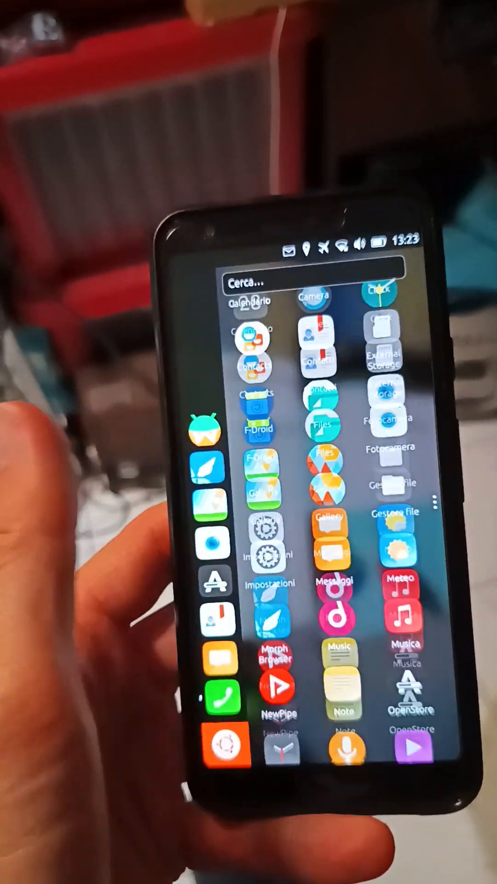
# Step: Scroll through the app drawer and open the system settings overview
pyautogui.scroll(-3)
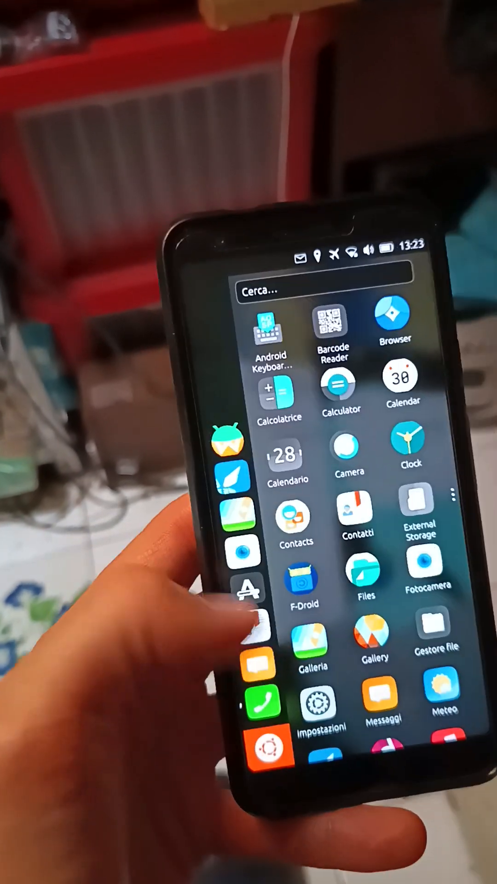
pyautogui.scroll(-3)
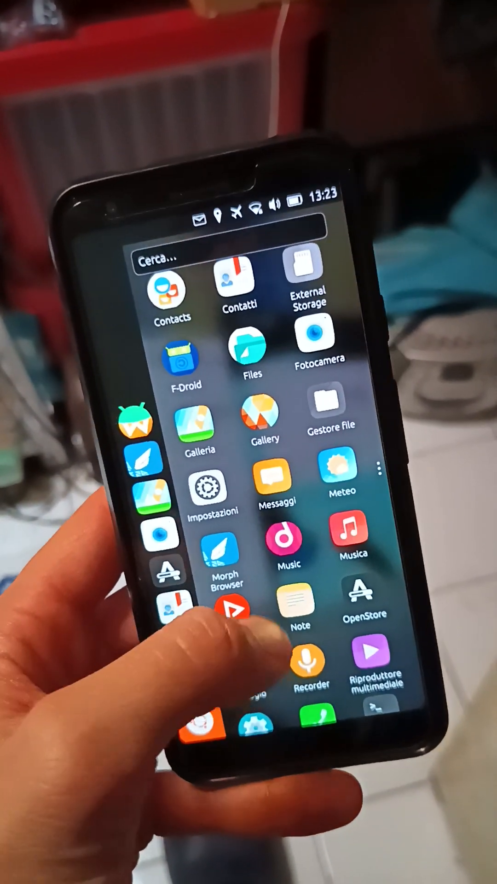
pyautogui.scroll(3)
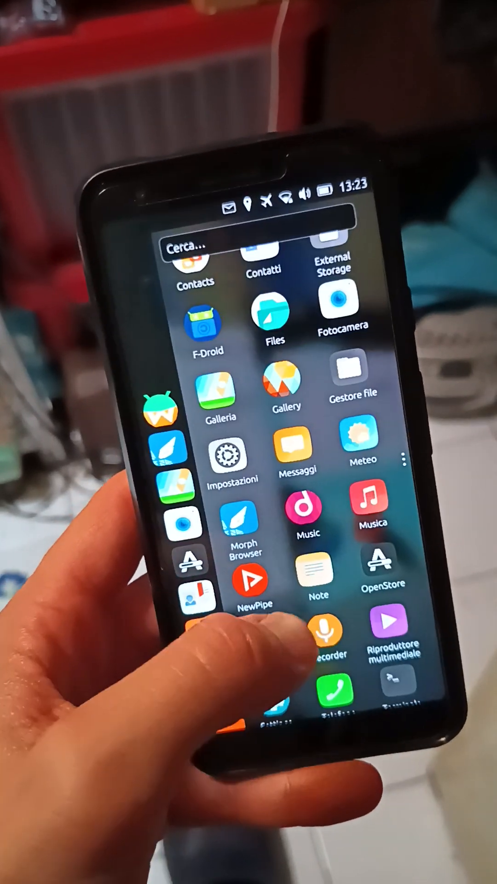
pyautogui.click(369, 502)
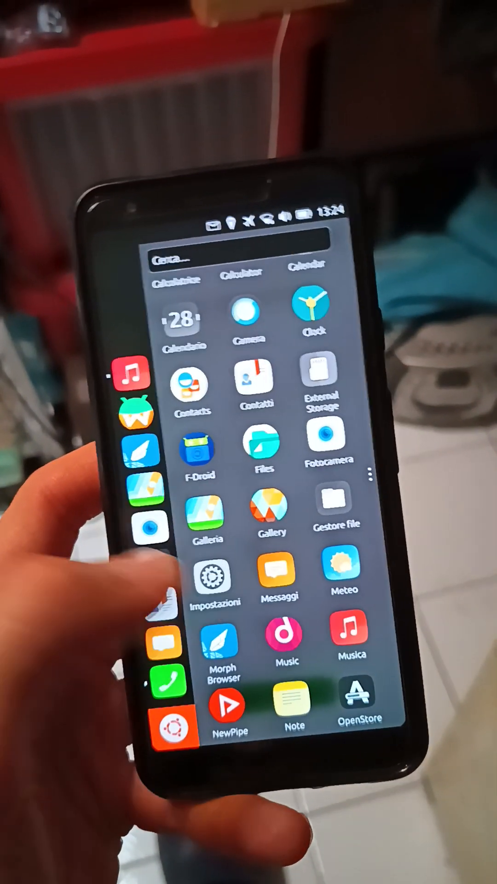
pyautogui.click(213, 575)
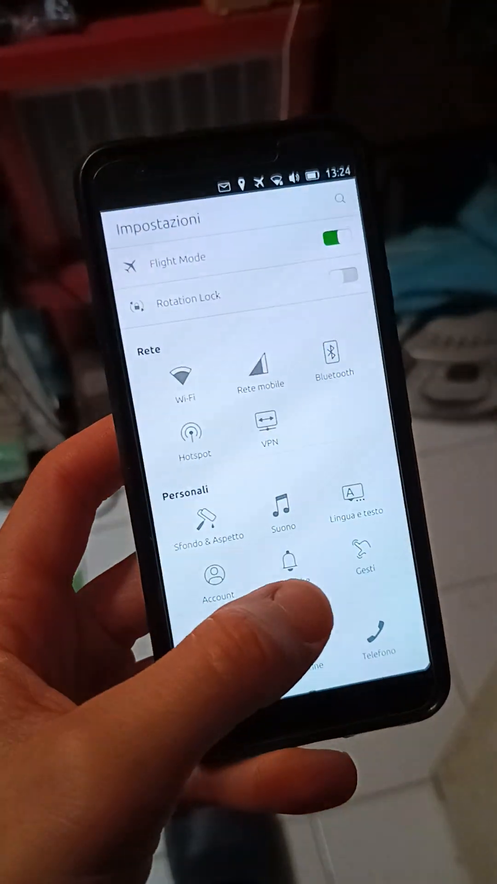
# Step: Launch the Orologio clock app from the drawer, then start the Note app
pyautogui.scroll(-3)
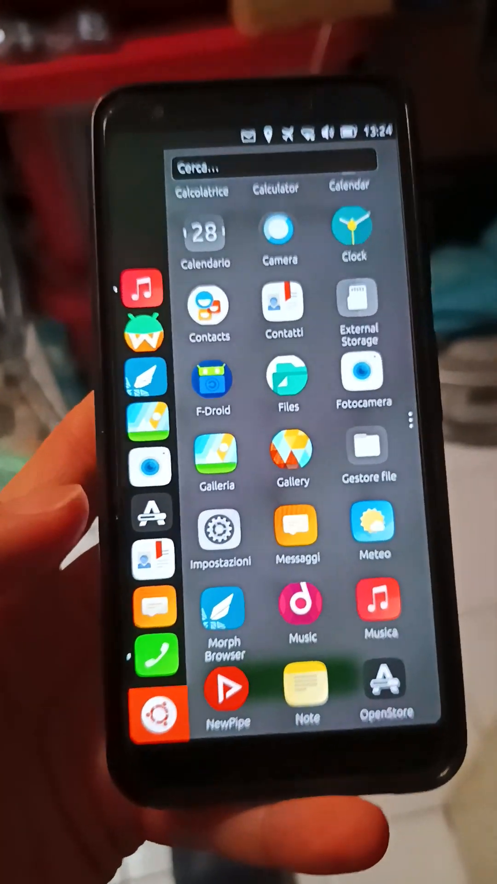
pyautogui.scroll(-3)
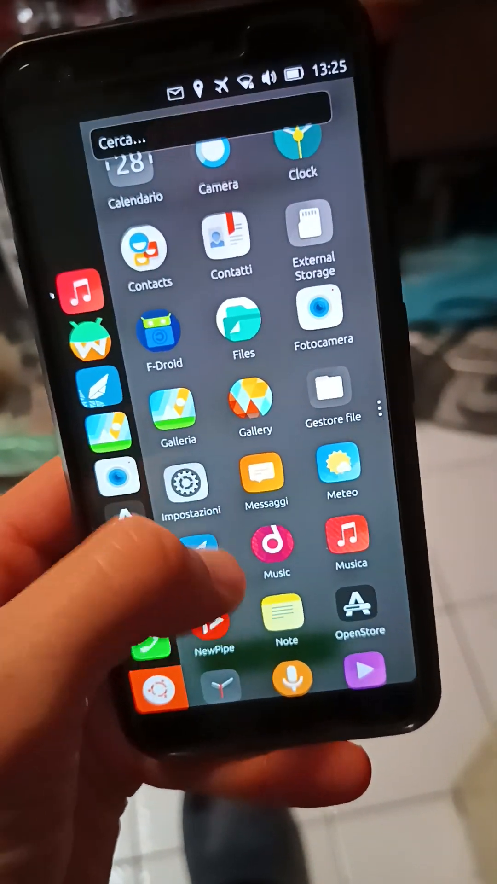
pyautogui.scroll(-3)
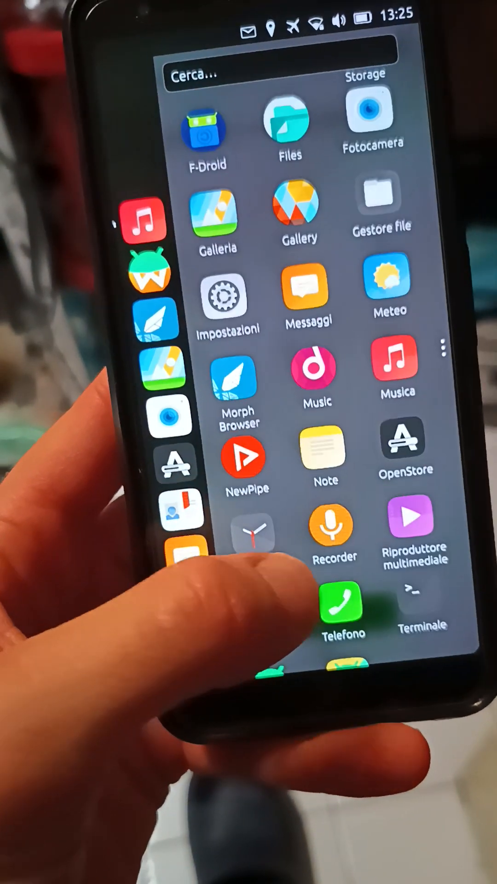
pyautogui.click(253, 534)
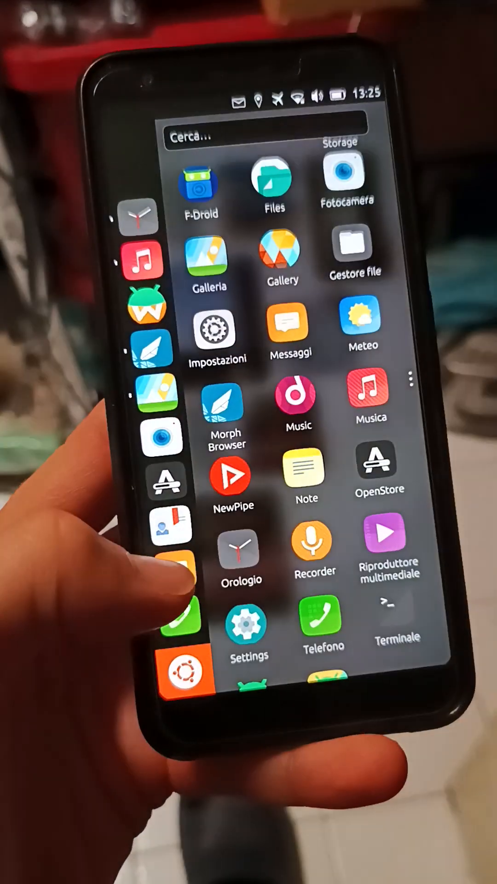
pyautogui.click(306, 474)
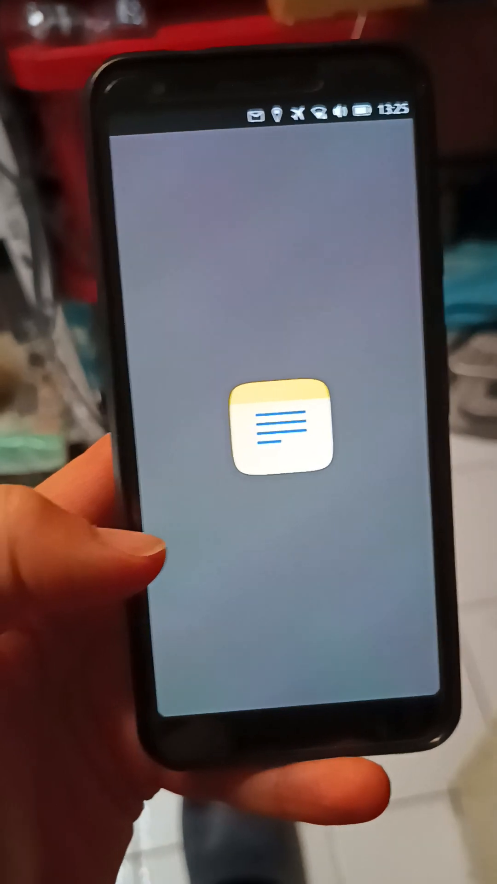
# Step: Switch apps from the launcher to the OpenStore home page of new and updated apps
pyautogui.click(276, 437)
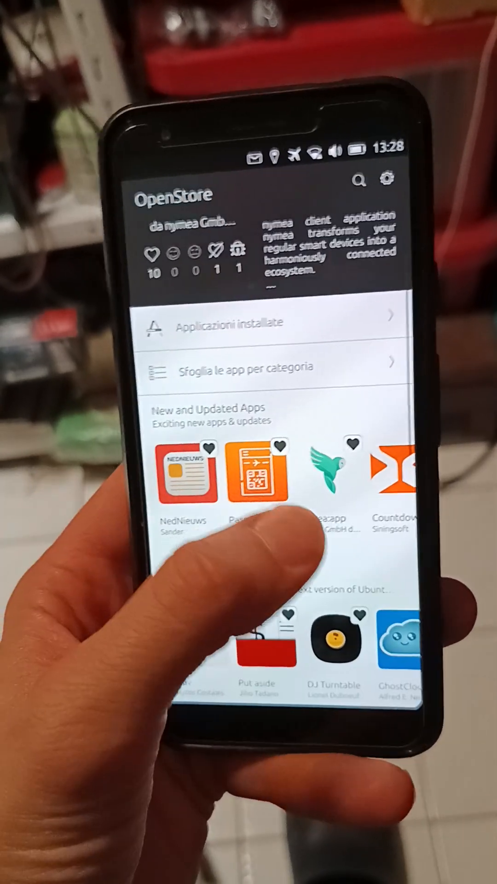
# Step: Install Palitan – Currency Converter from OpenStore and decline the donation prompt
pyautogui.hscroll(-3)
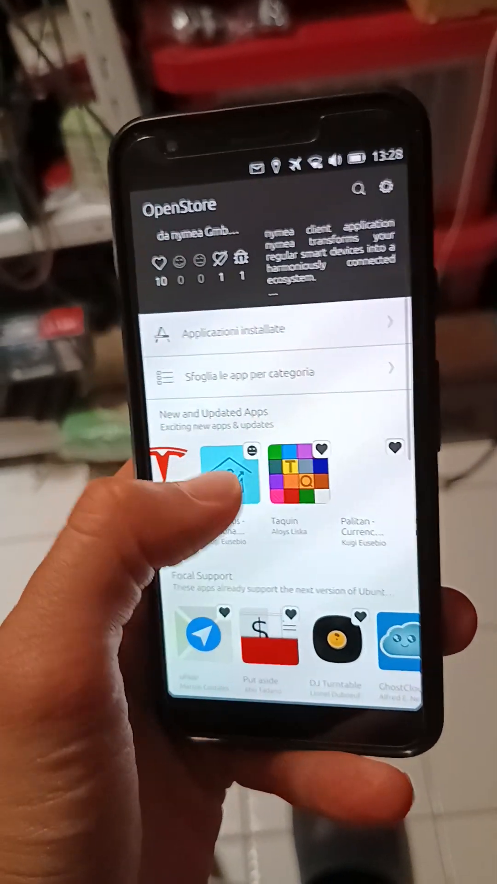
pyautogui.hscroll(-3)
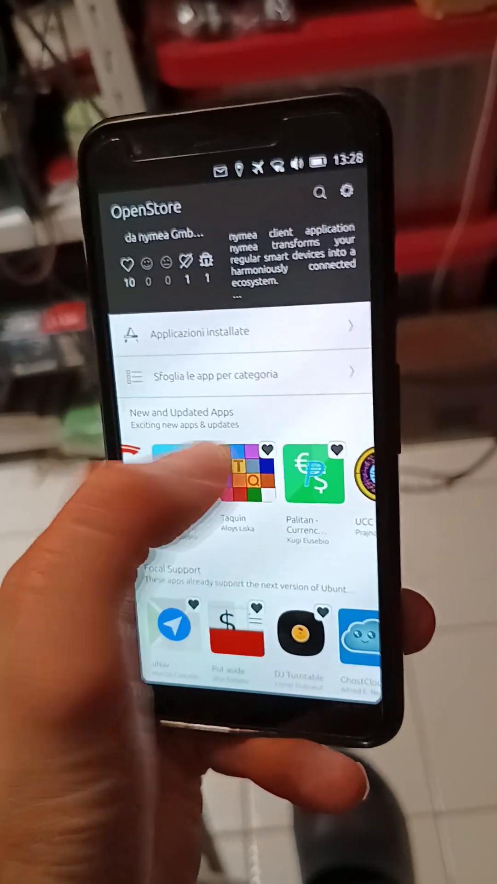
pyautogui.click(307, 474)
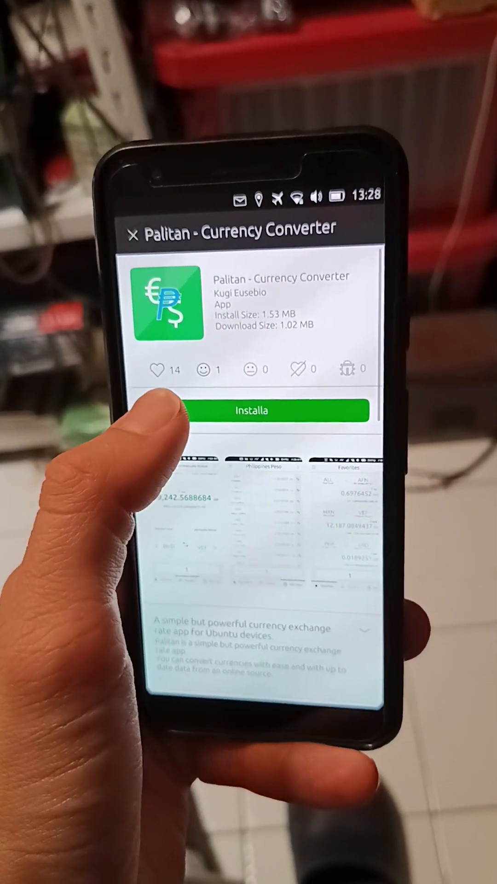
pyautogui.click(252, 410)
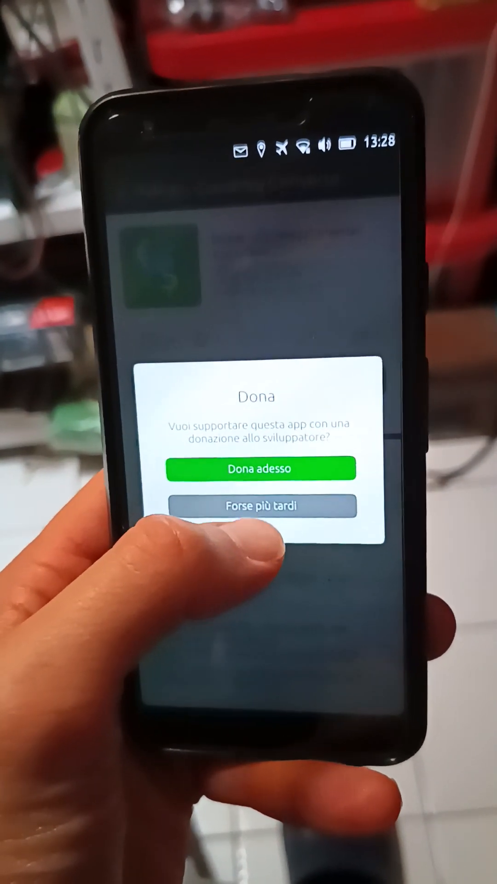
pyautogui.click(261, 507)
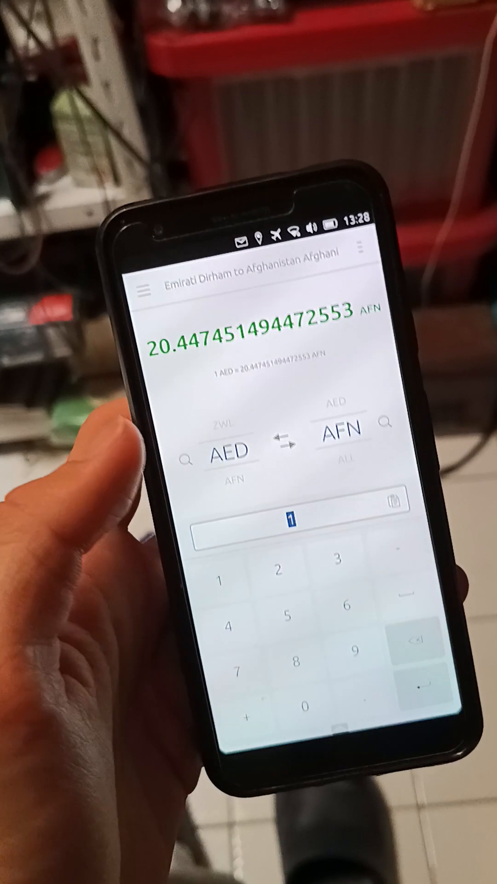
# Step: Leave Palitan's Dirham-to-Afghani conversion and bring up the Lomiri app drawer
pyautogui.click(146, 290)
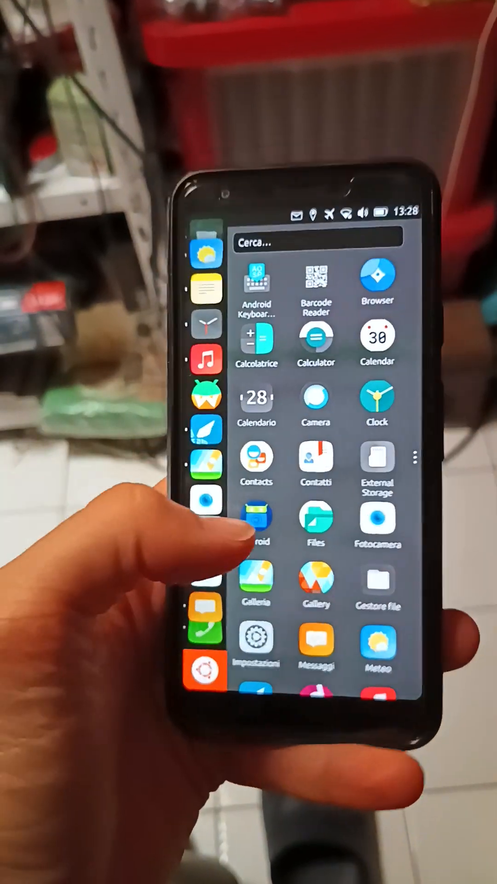
pyautogui.scroll(-3)
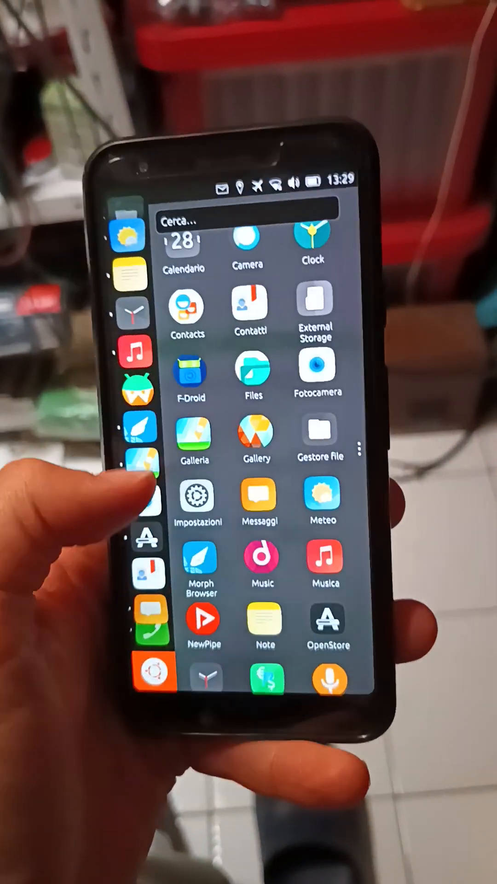
pyautogui.click(259, 500)
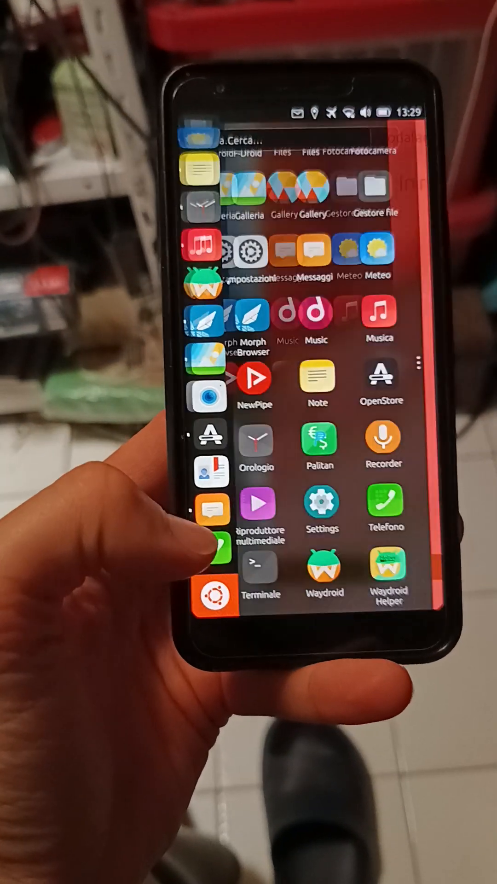
pyautogui.click(256, 383)
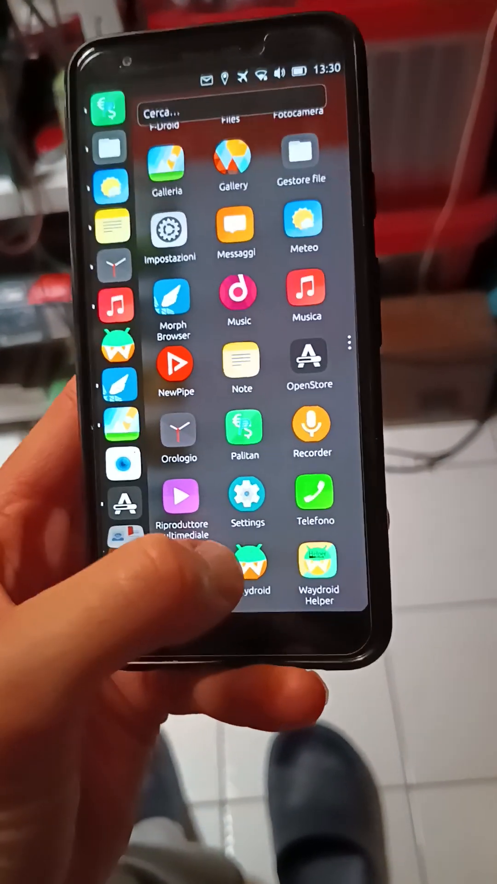
# Step: Launch NewPipe and scroll through its Trending videos feed
pyautogui.click(319, 564)
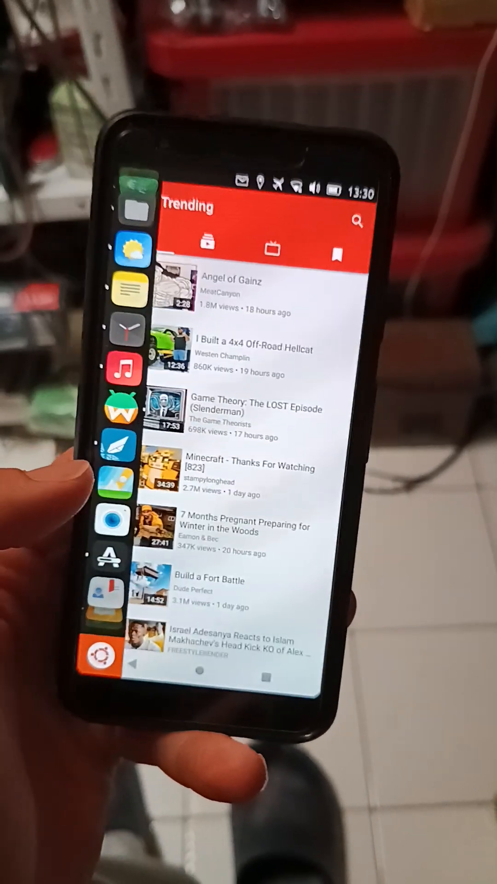
pyautogui.scroll(-3)
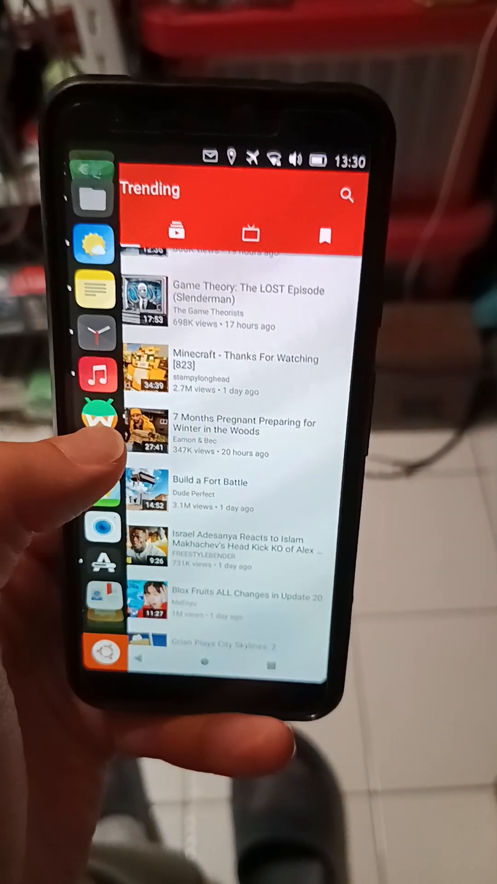
pyautogui.scroll(3)
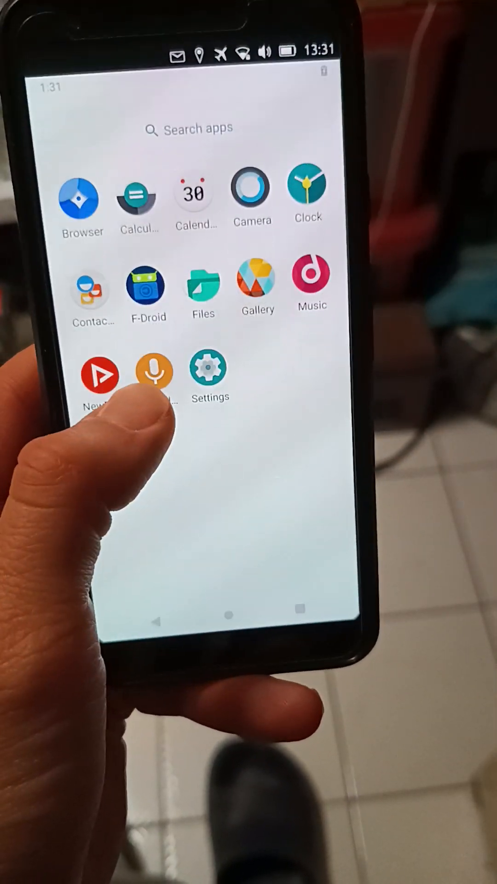
# Step: Close the Waydroid Android launcher and return to the Lomiri app drawer
pyautogui.click(100, 375)
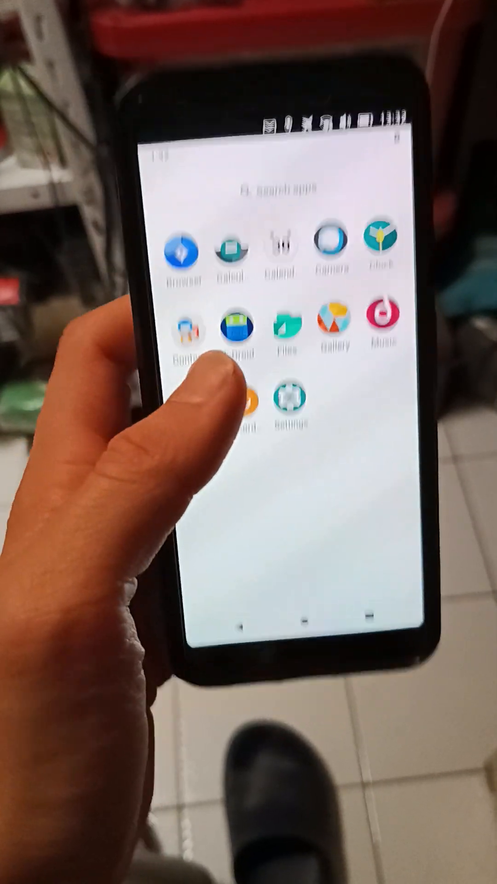
pyautogui.click(331, 254)
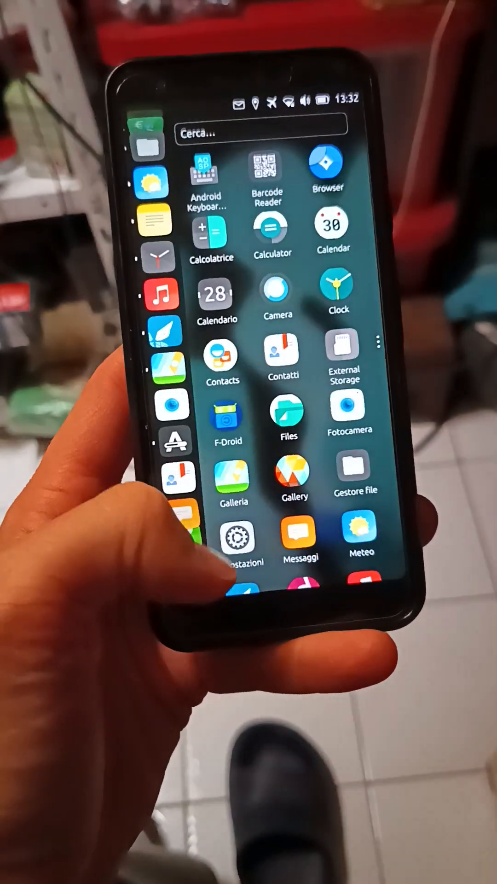
pyautogui.scroll(-3)
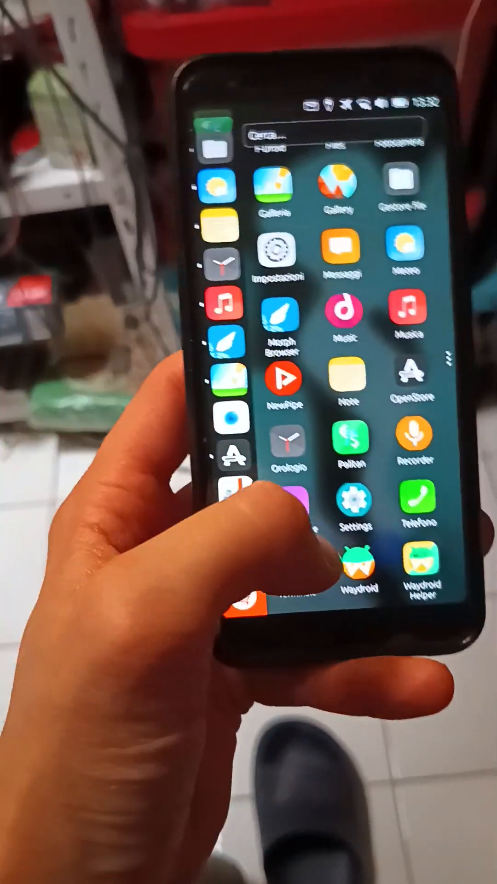
pyautogui.scroll(-3)
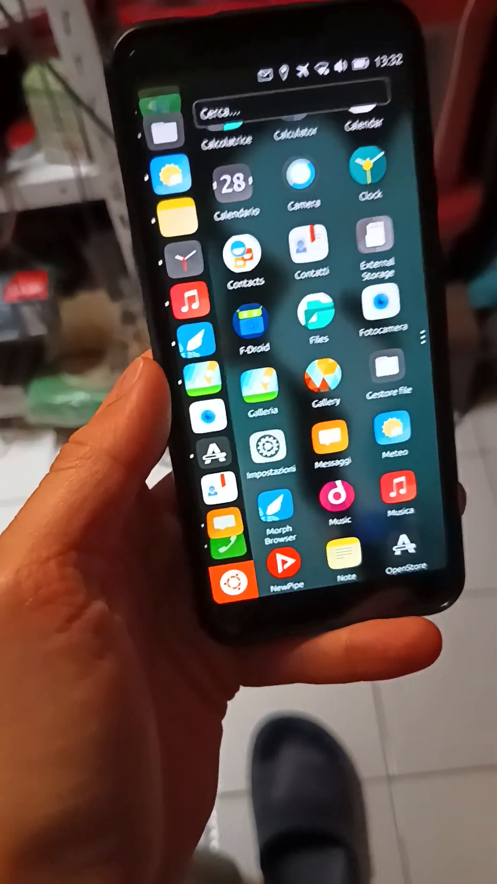